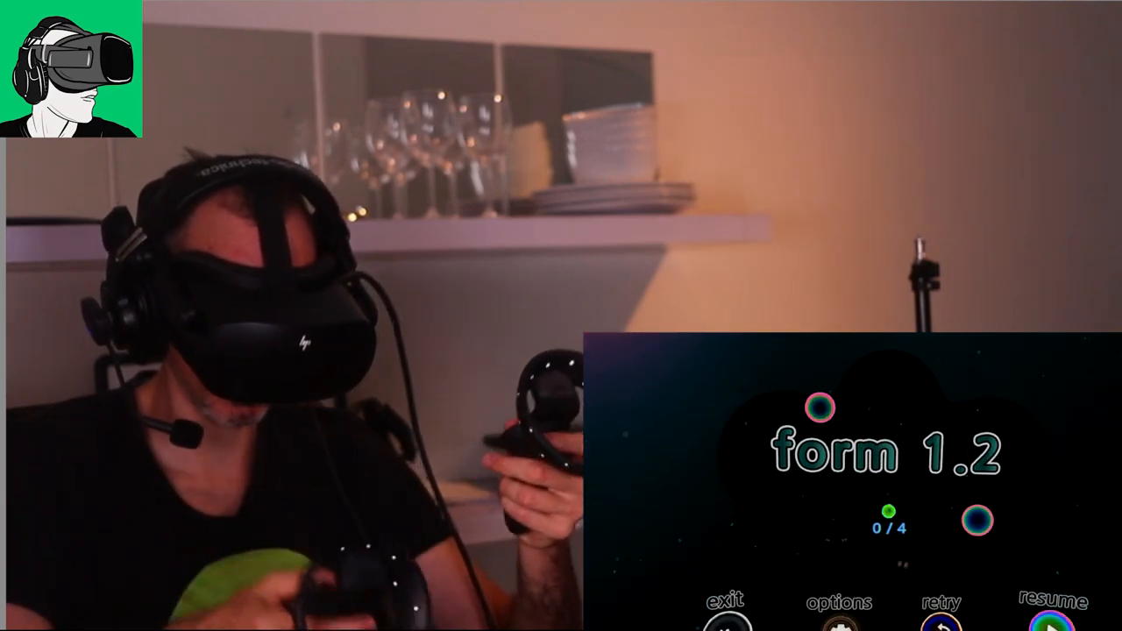
Step: Switch the menu language from Deutsch to English, leaving haptics at 14% and audio at 100%
click(838, 602)
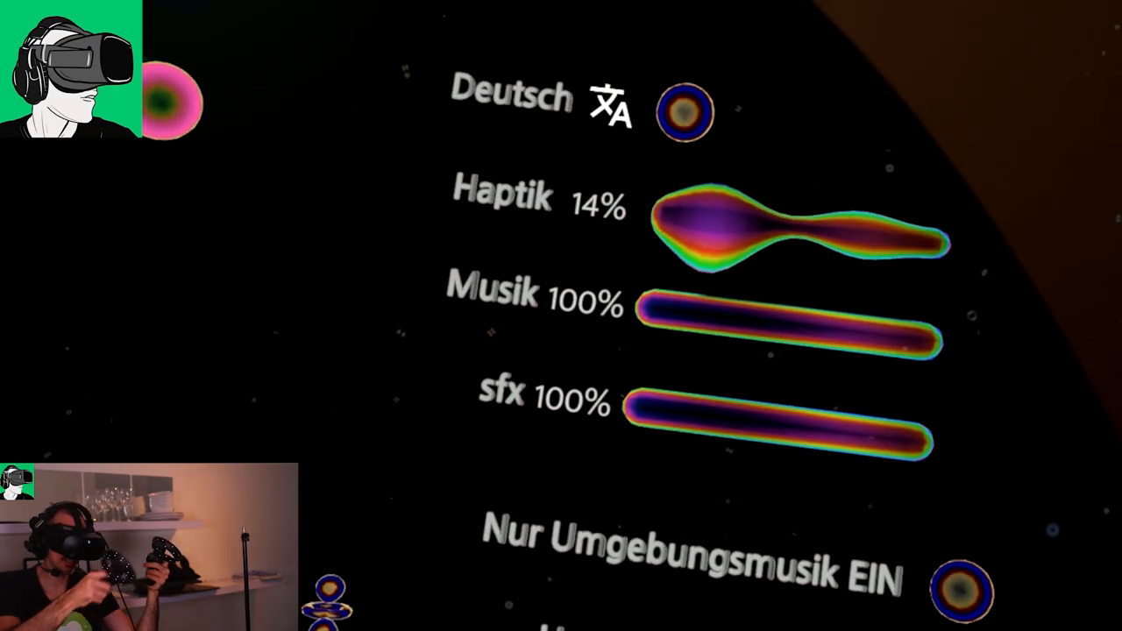
click(683, 112)
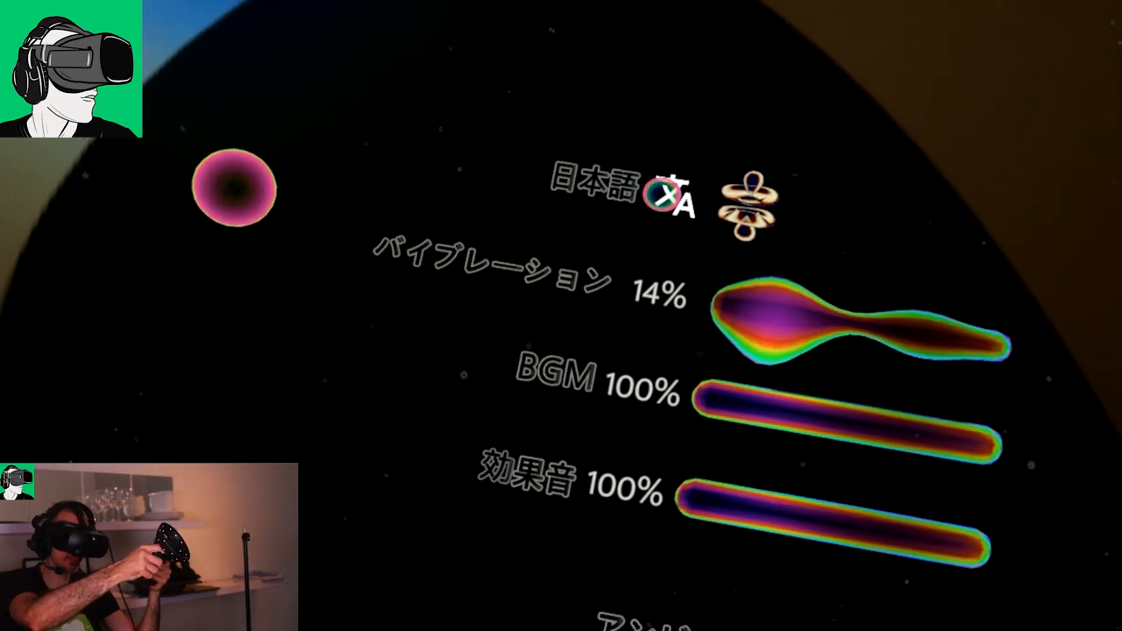
click(671, 200)
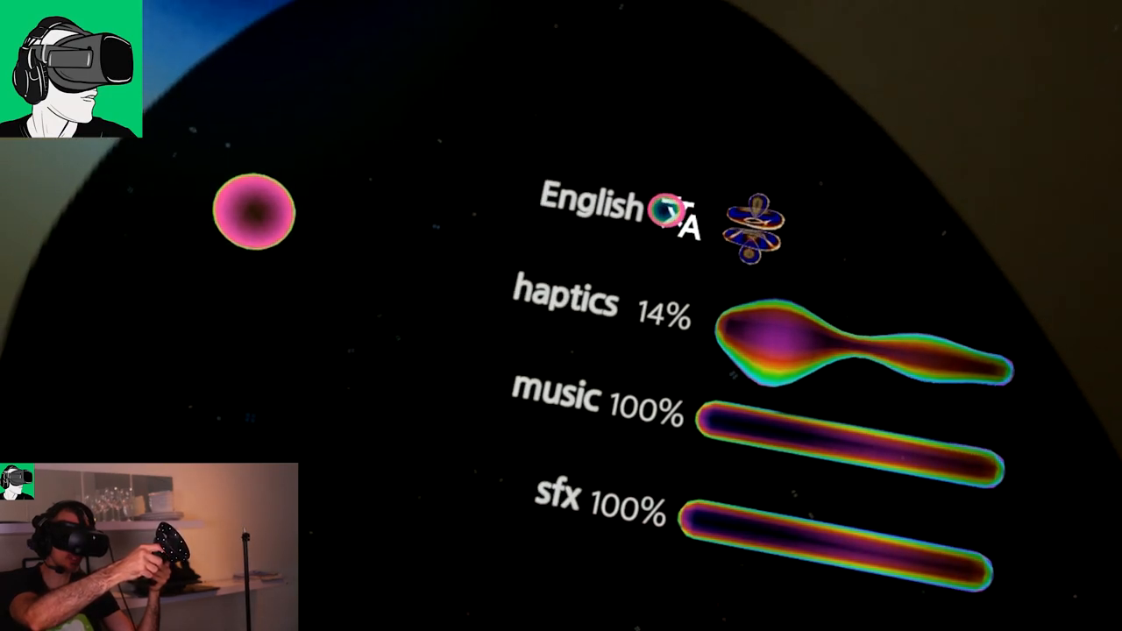